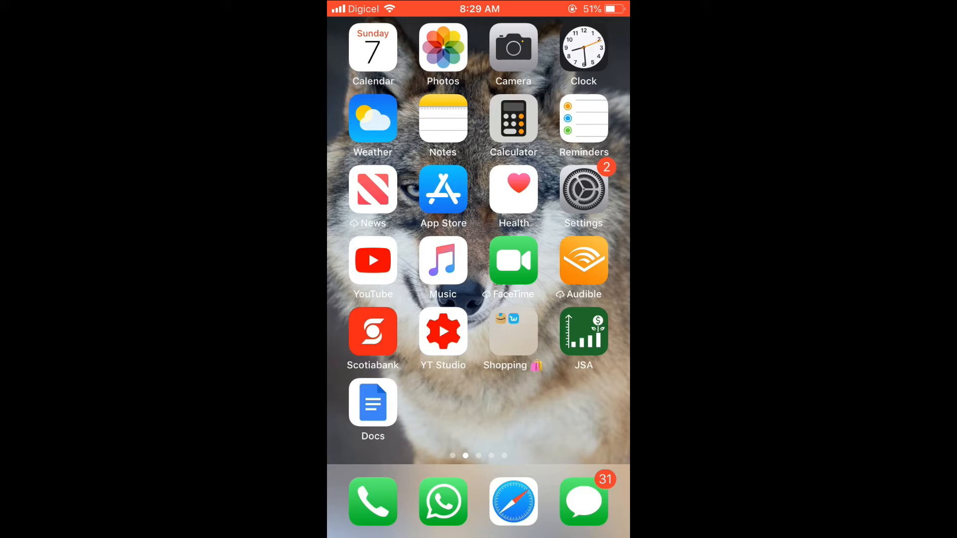
Step: Enter the device Settings and scroll to the installed apps list, reaching Zoom
click(583, 190)
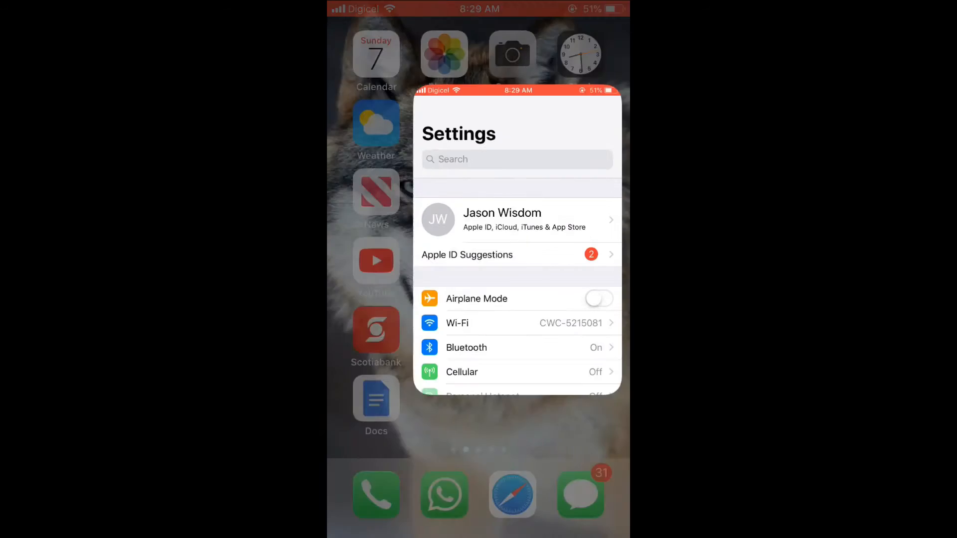
click(516, 244)
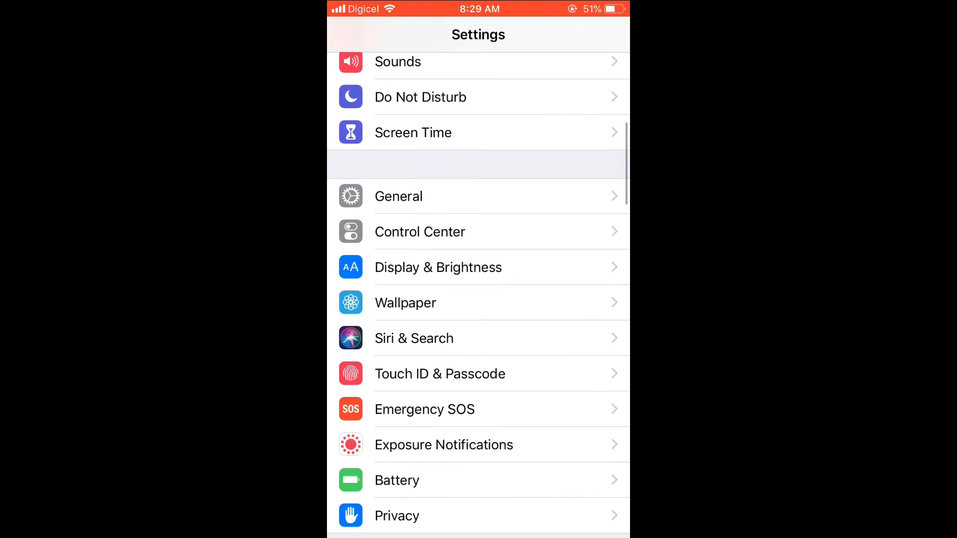
scroll(down, 3)
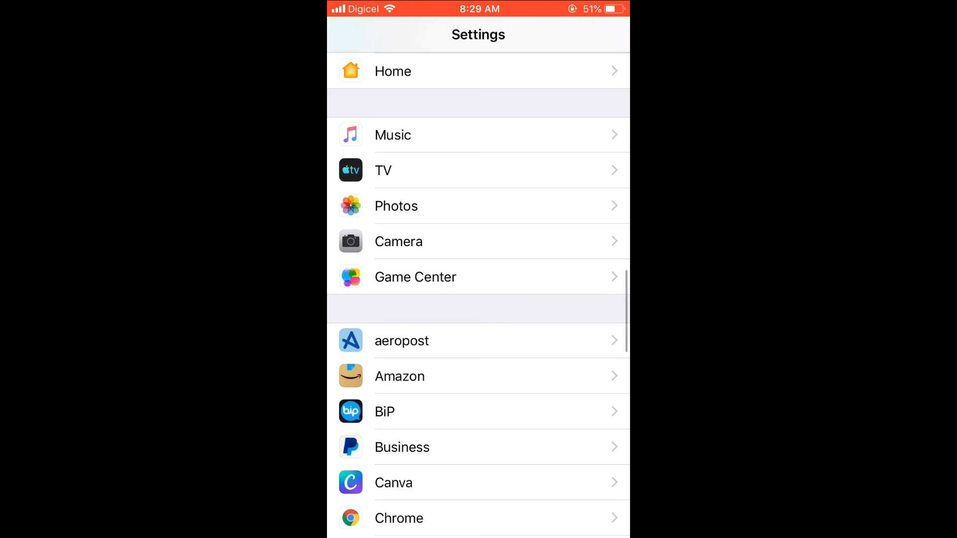
scroll(down, 3)
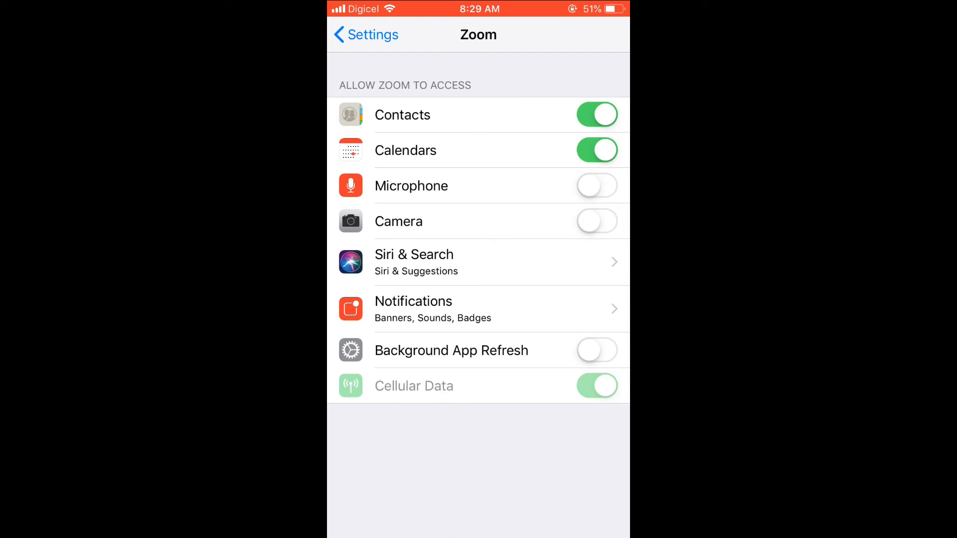
Step: Switch Zoom's Microphone access on (green)
click(597, 186)
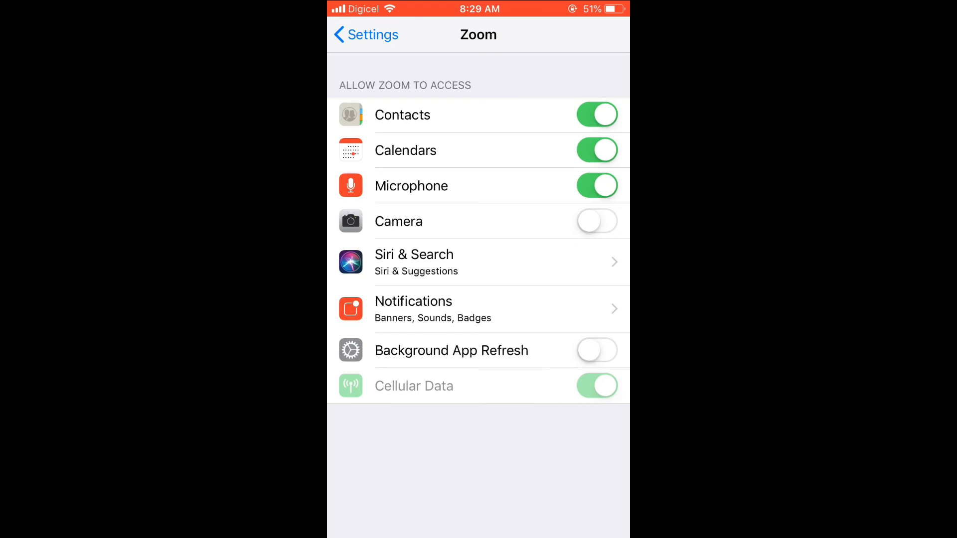